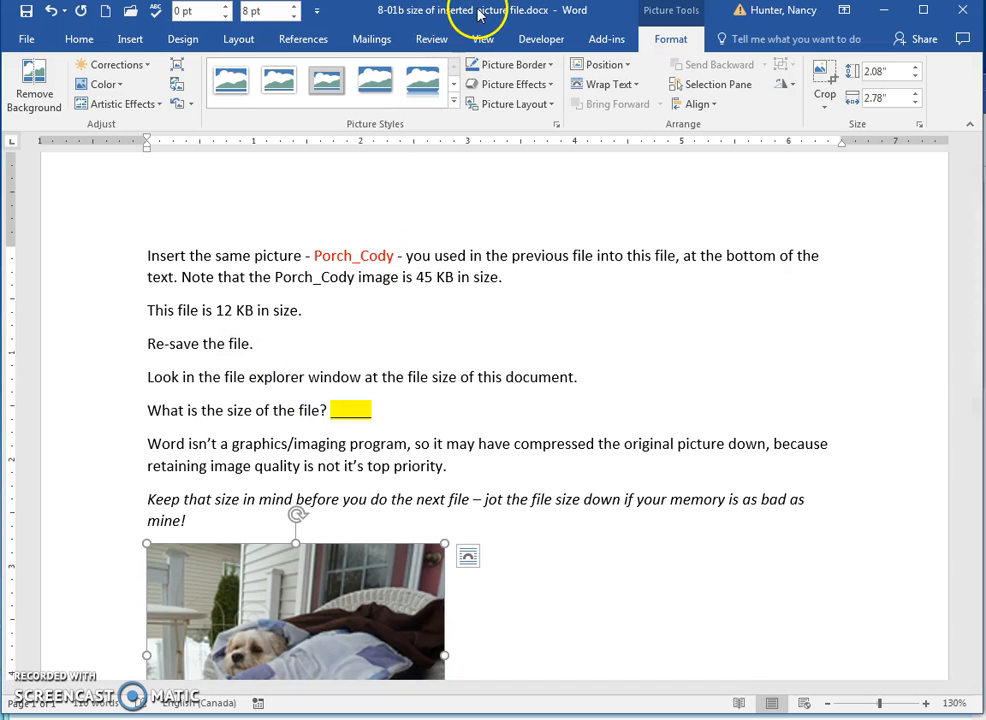
{"action": "left_click", "coordinate": [256, 310]}
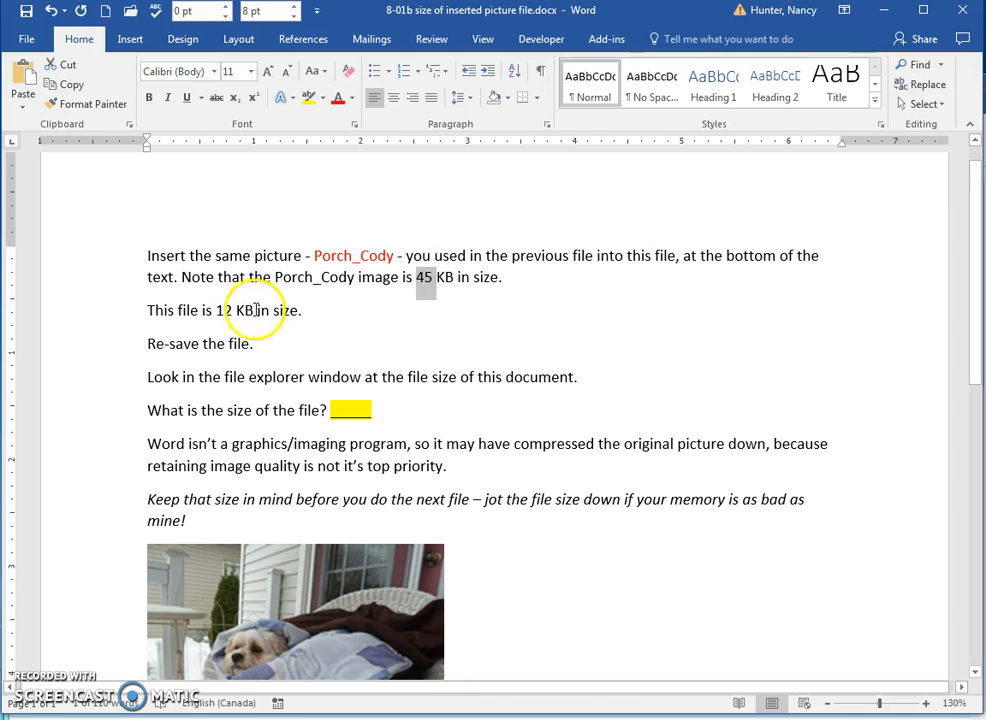